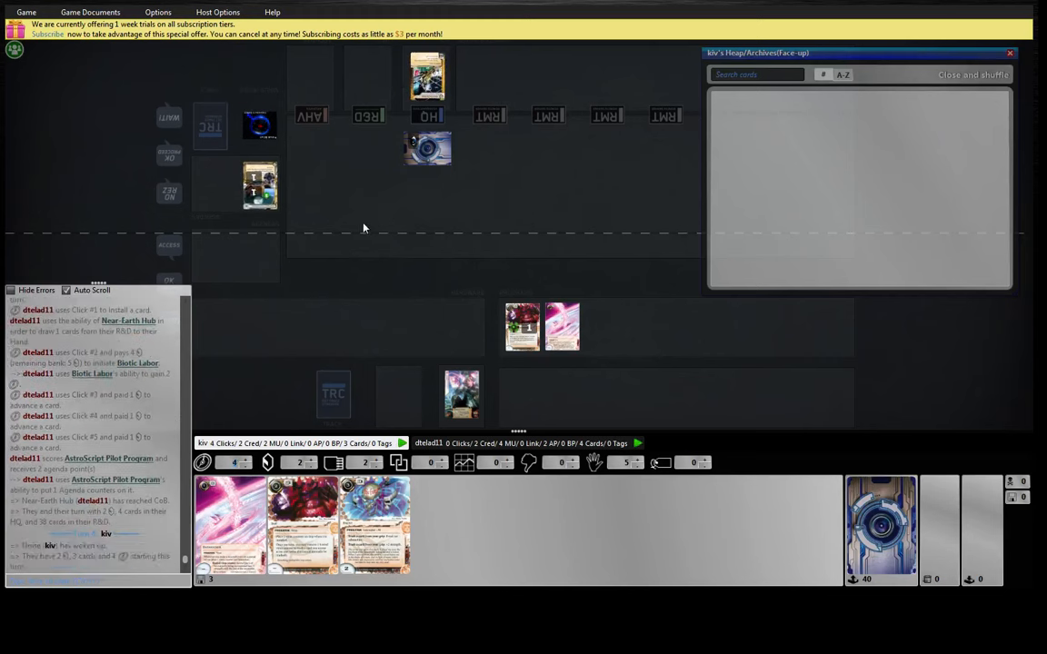
mouse_move(881, 543)
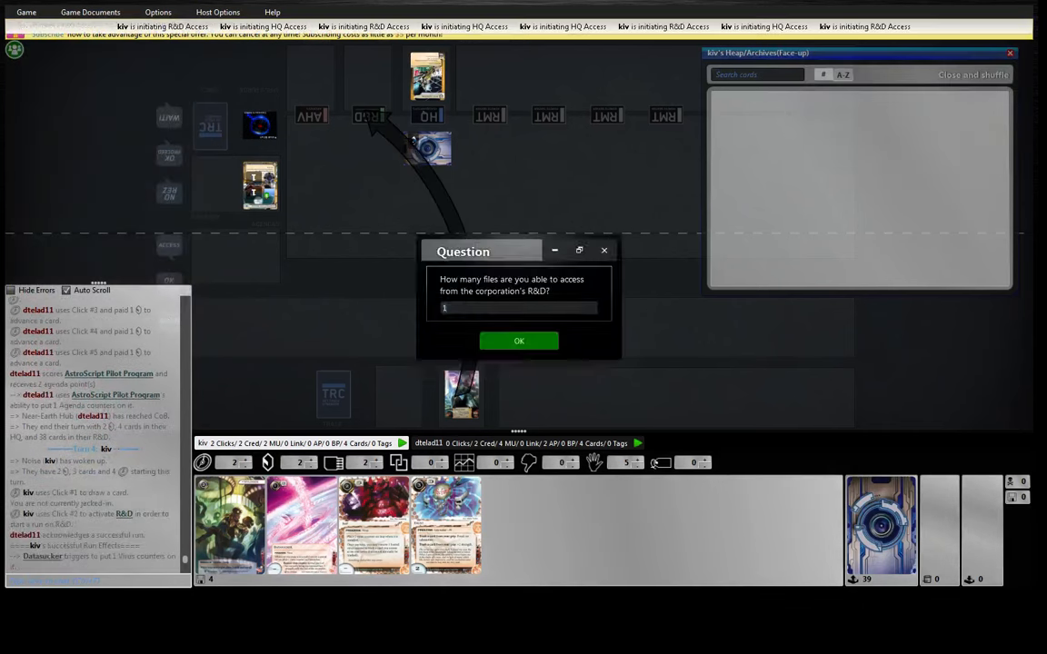
Confirm accessing 1 card from R&D in the 'How many files' question.
click(518, 341)
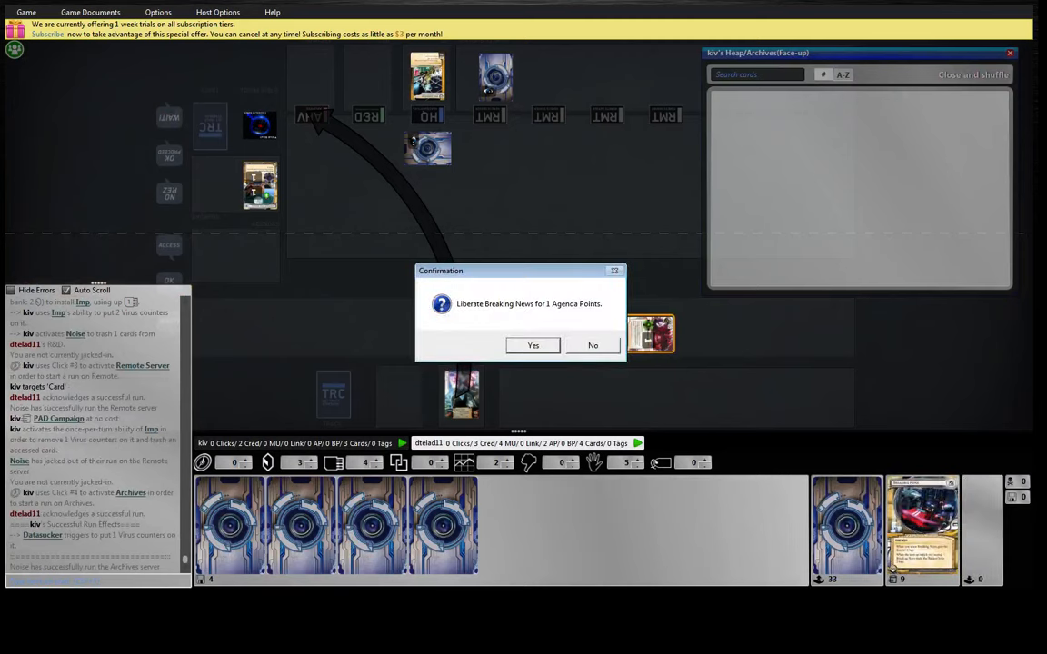
Confirm stealing Breaking News for 1 agenda point.
click(533, 345)
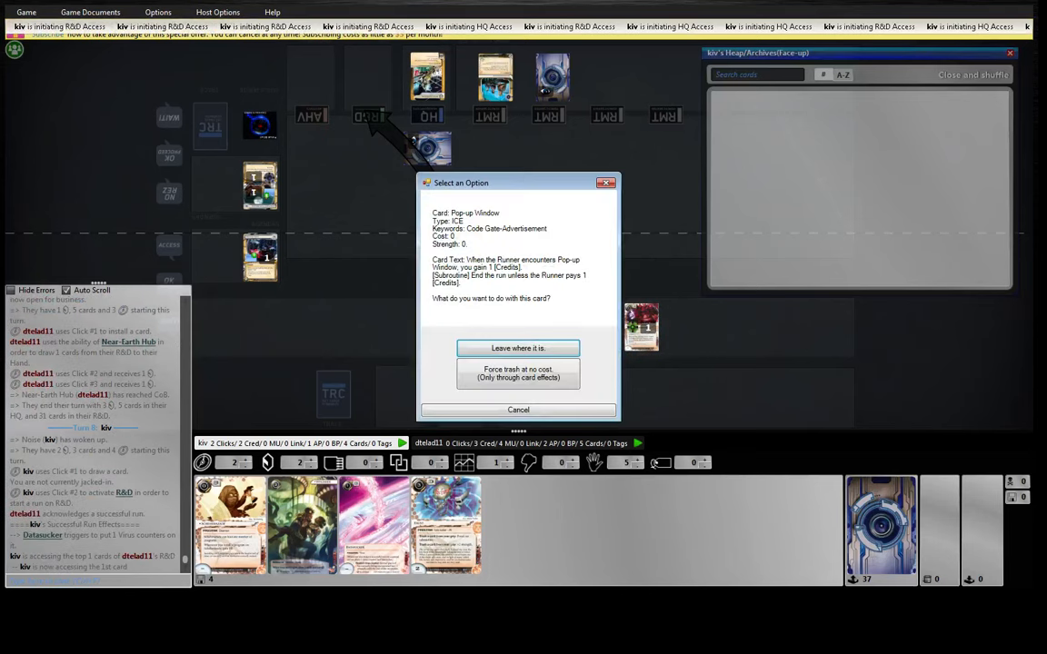
Choose 'Leave where it is.' for the accessed Pop-up Window in R&D.
click(518, 347)
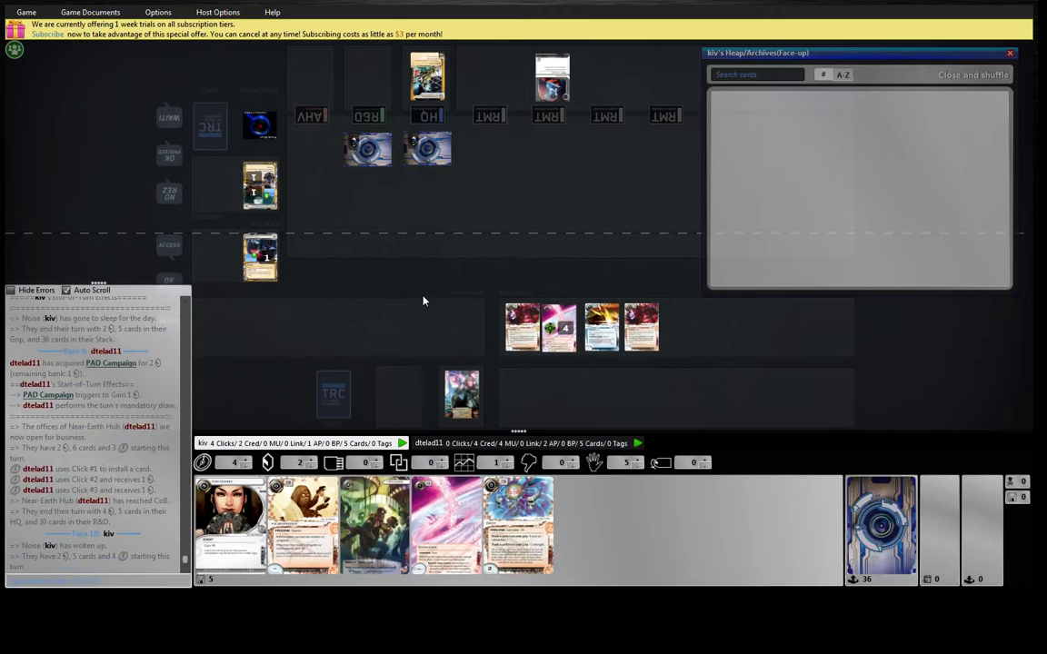
mouse_move(424, 277)
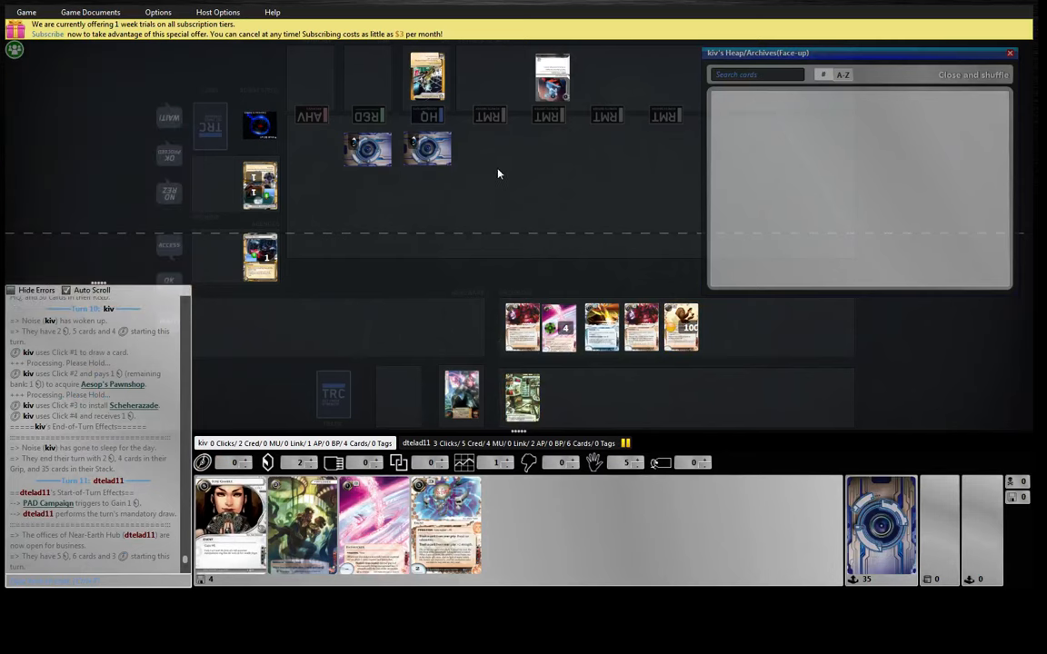
mouse_move(466, 203)
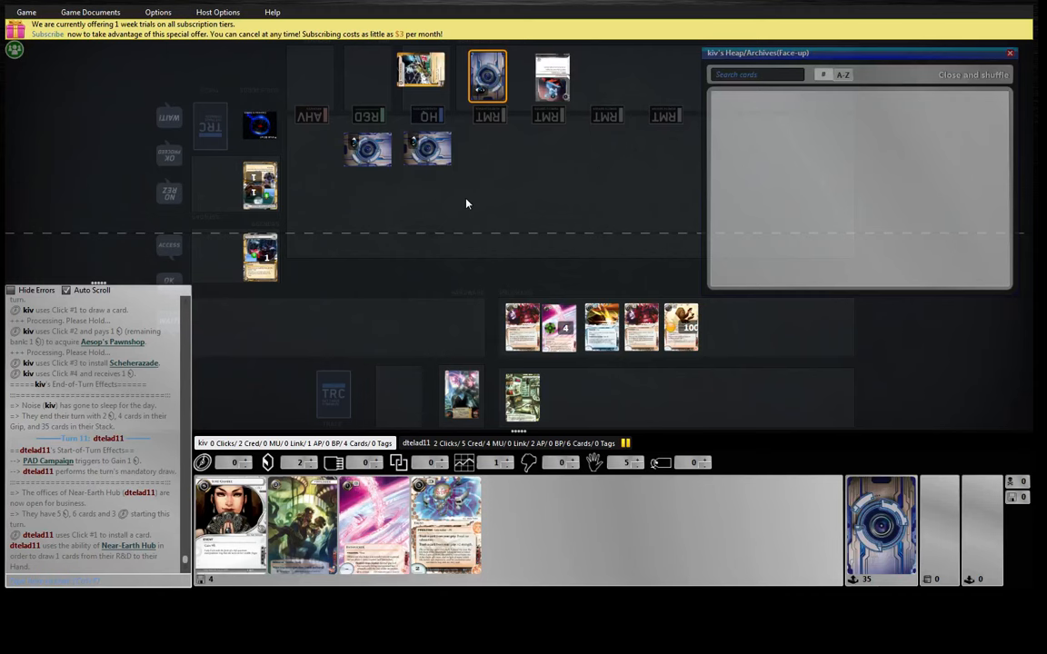
mouse_move(496, 259)
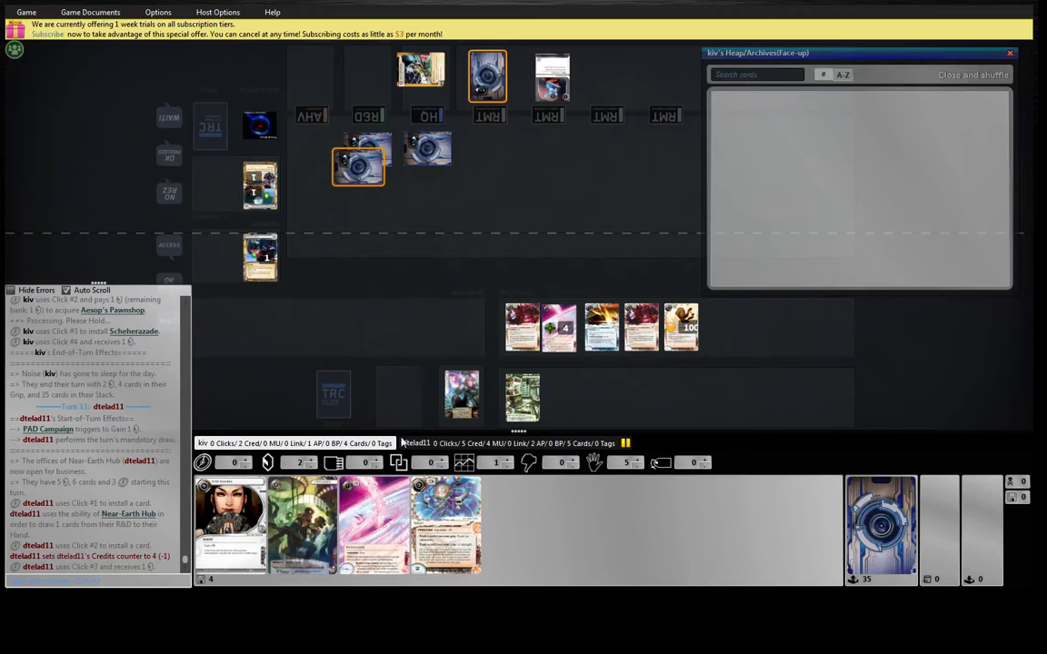
mouse_move(522, 255)
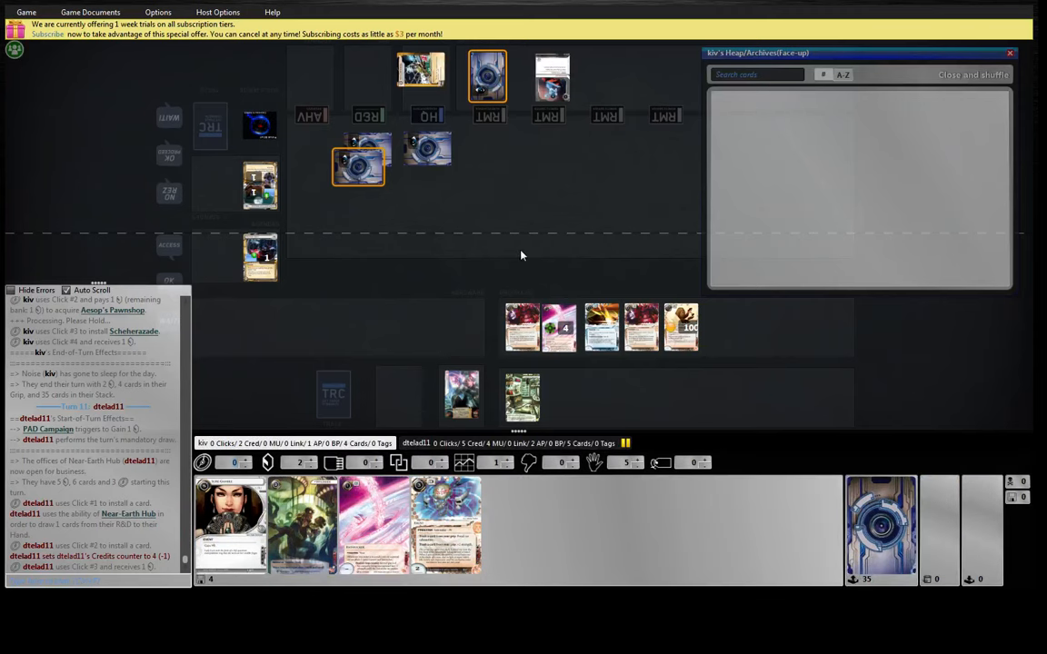
mouse_move(504, 261)
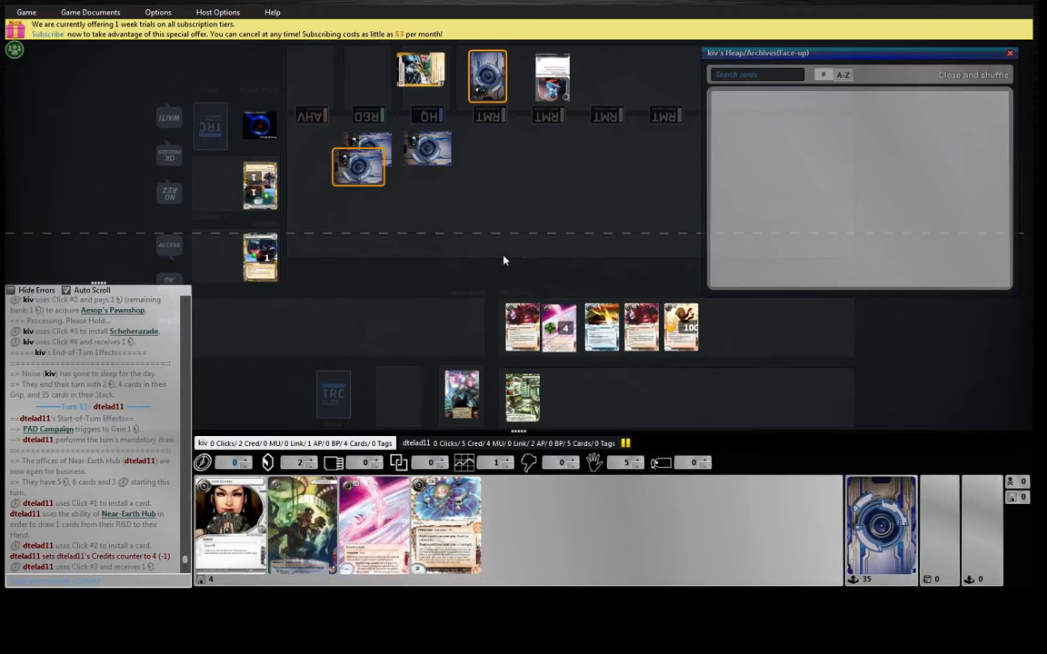
mouse_move(516, 243)
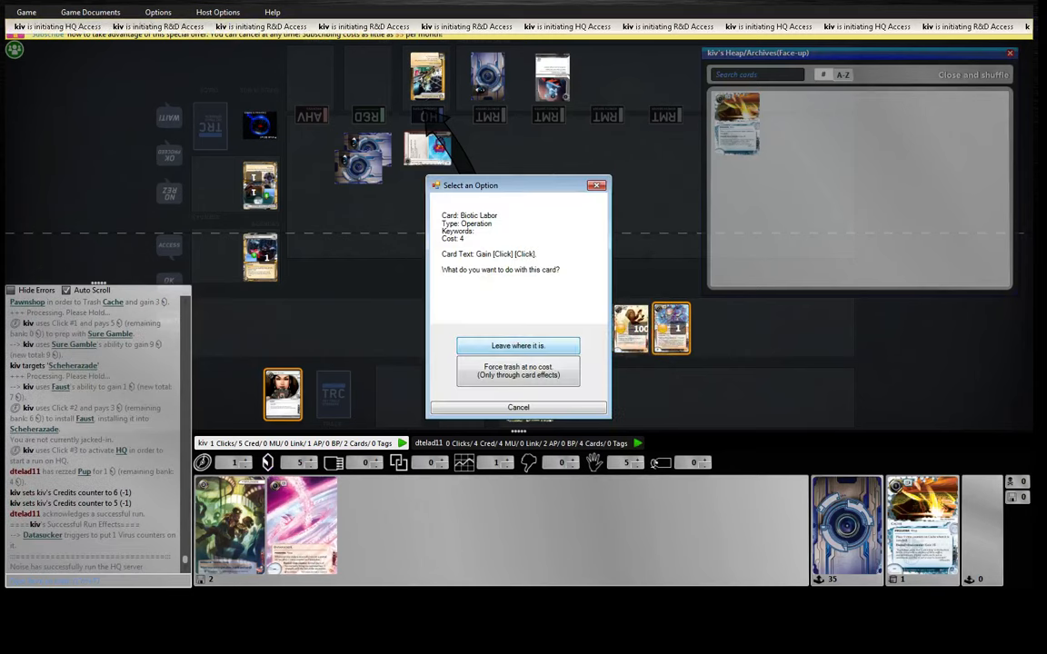
Choose 'Leave where it is.' for the accessed Biotic Labor in HQ.
click(518, 345)
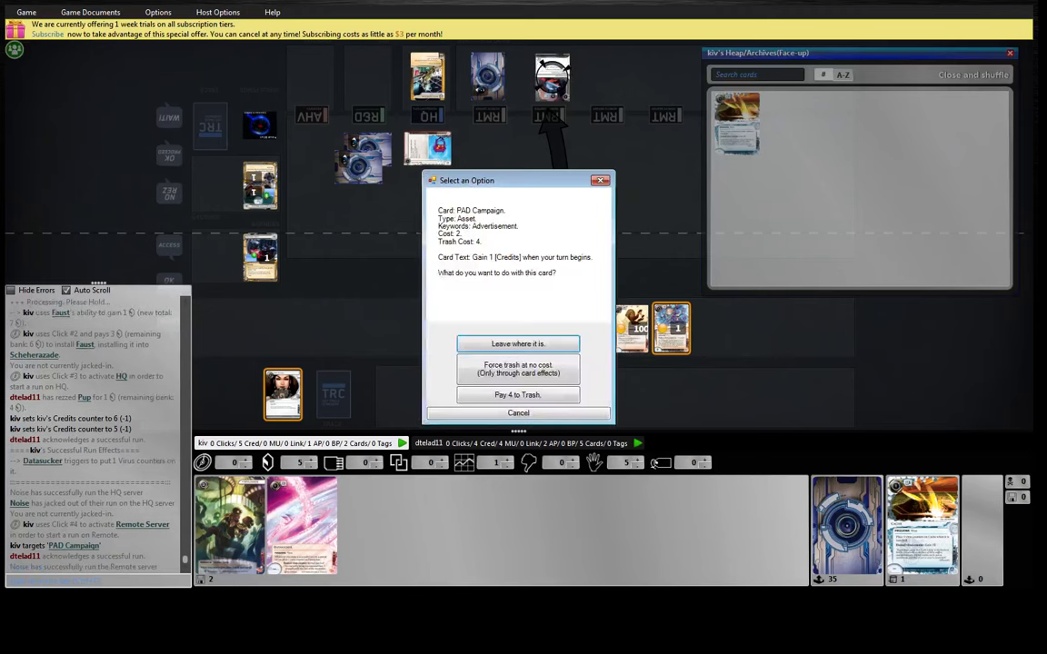
Pay 4 credits to trash the accessed PAD Campaign.
click(517, 394)
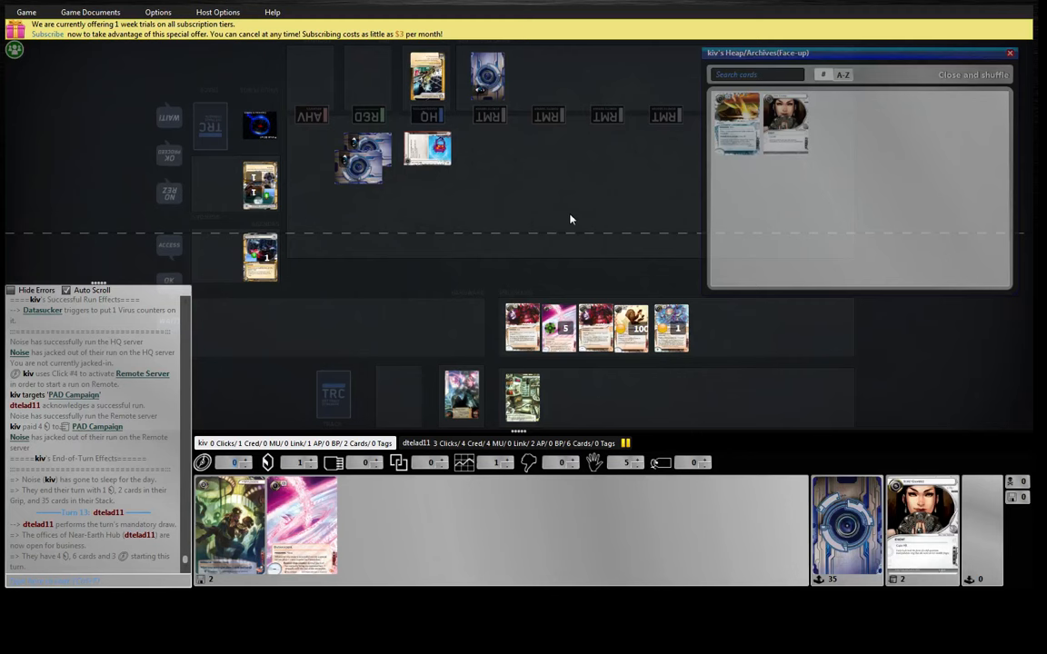
mouse_move(574, 214)
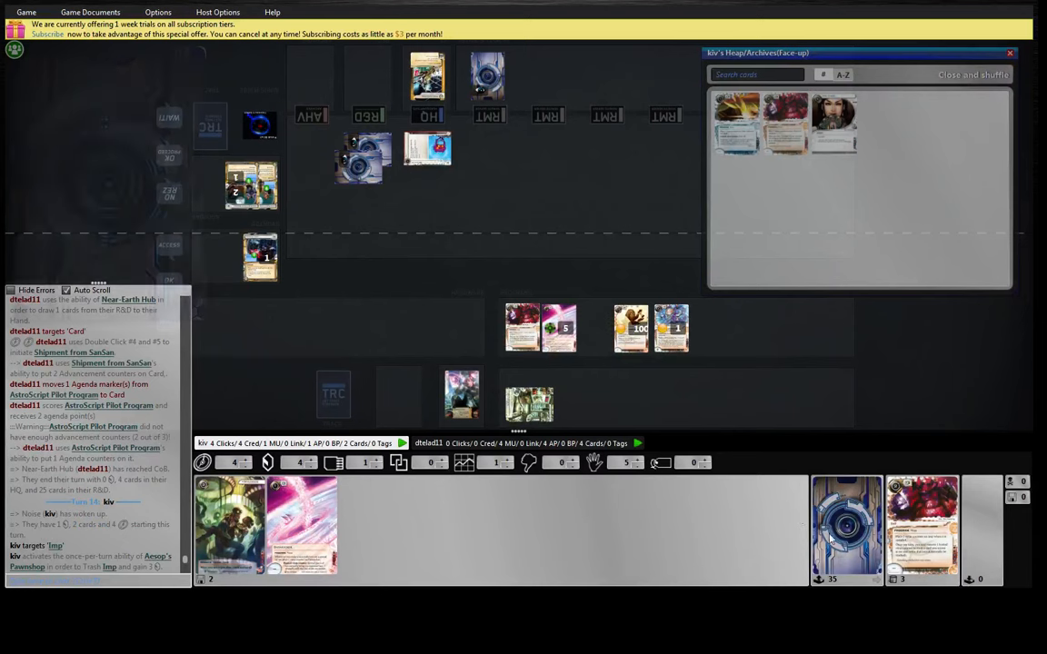
mouse_move(845, 536)
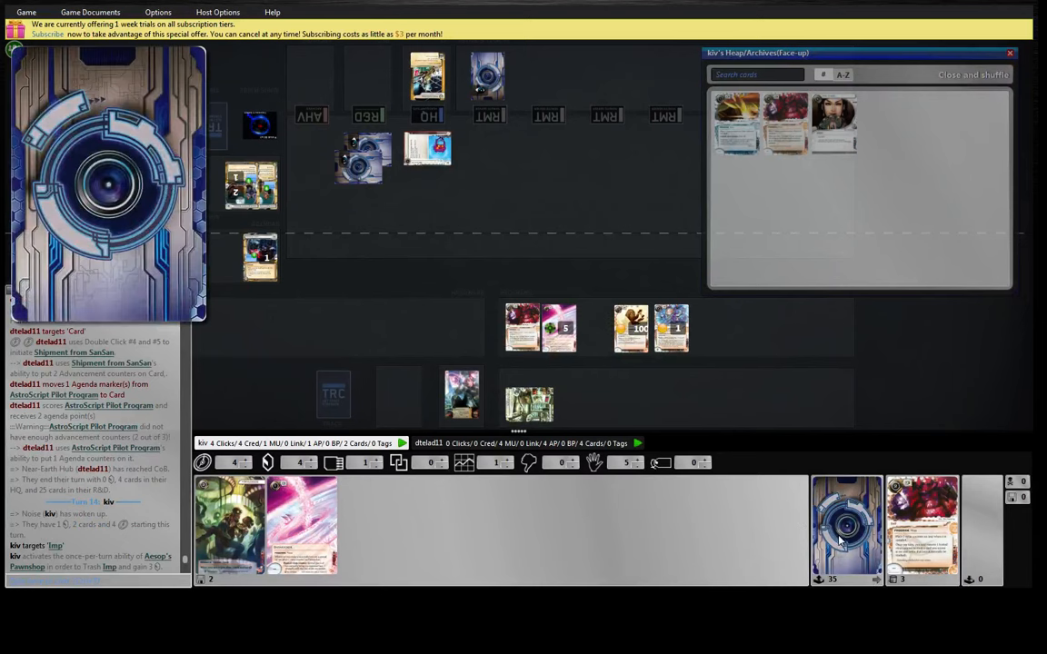